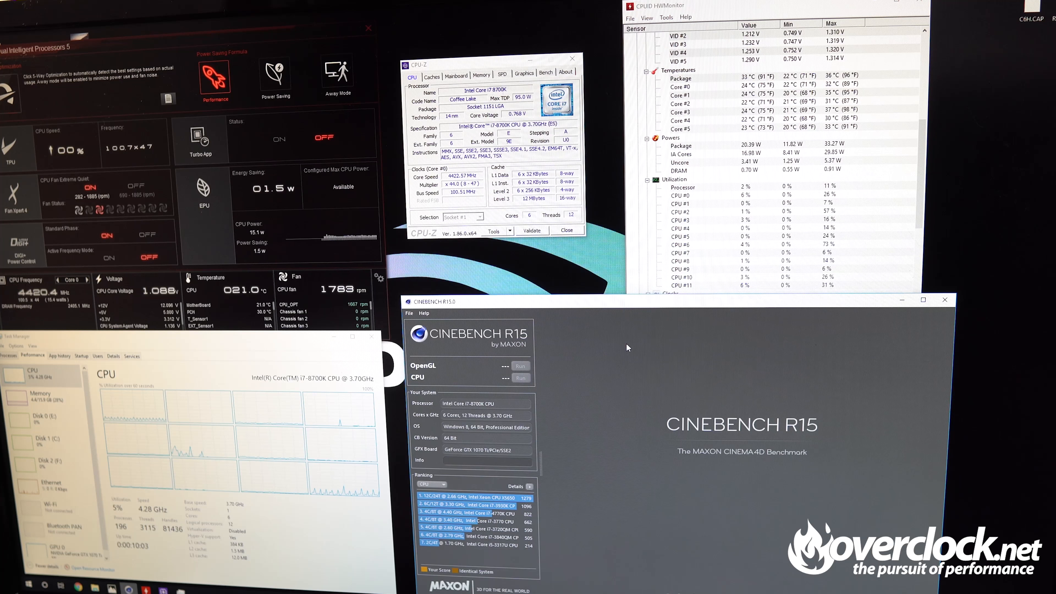
Start the multi-core CPU rendering benchmark with the i7-8700K at about 4.4 GHz.
left_click(521, 378)
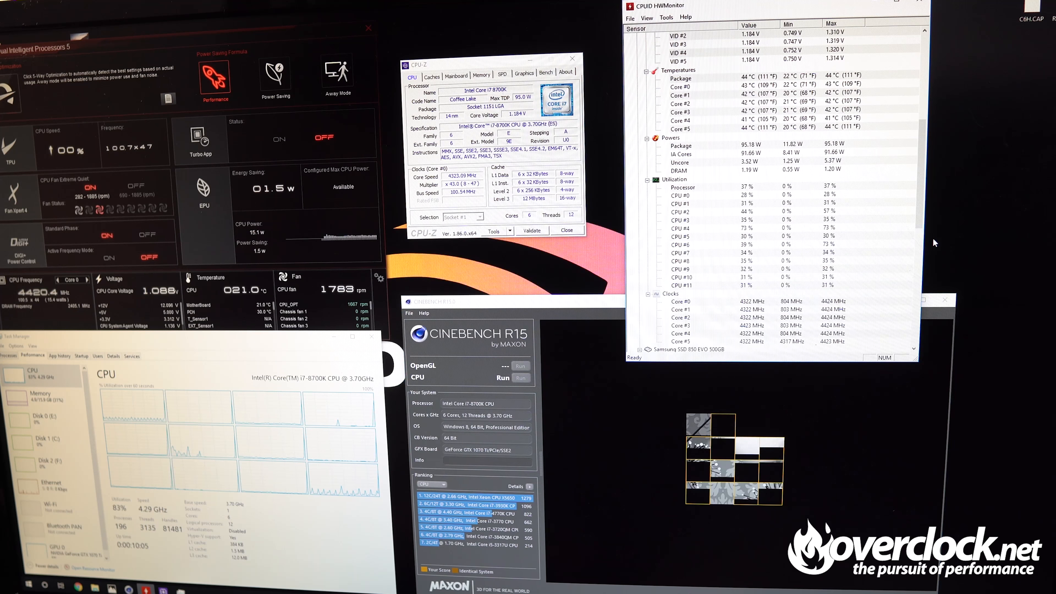
left_click(522, 377)
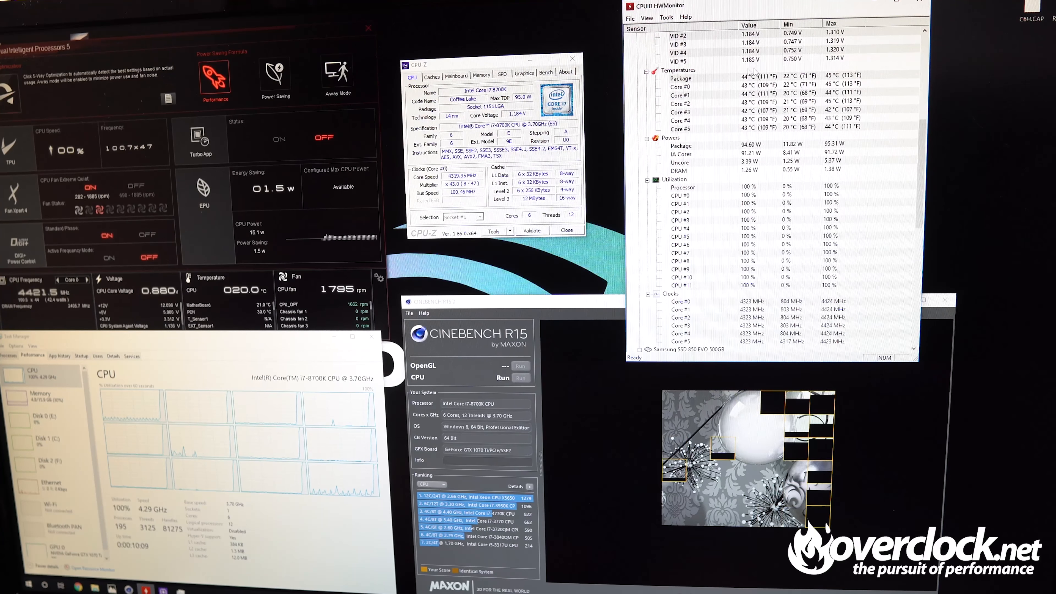
mouse_move(778, 75)
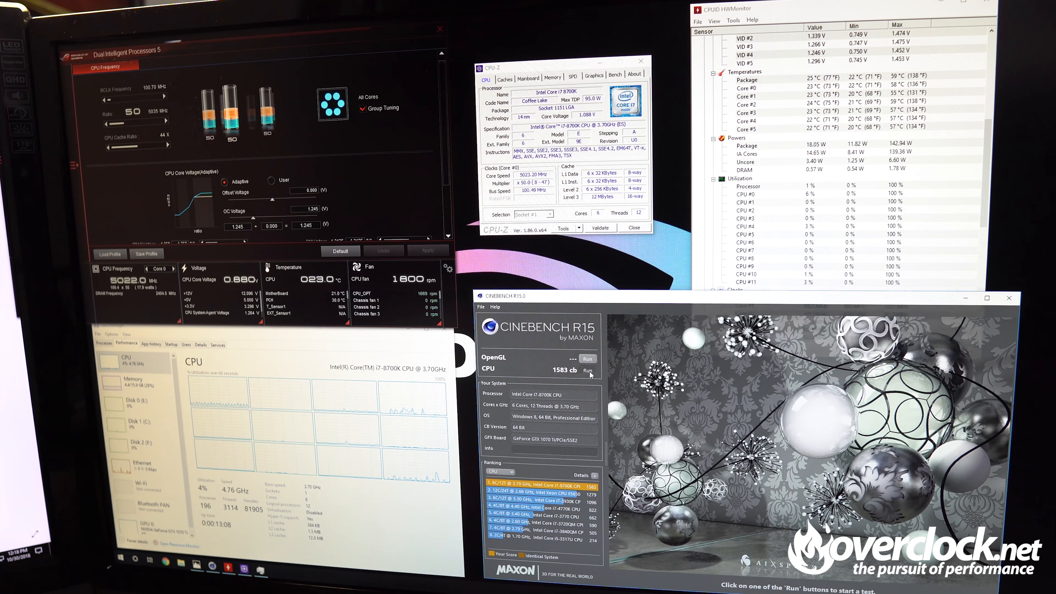
Start the second multi-core CPU benchmark run at the 5 GHz overclock.
left_click(587, 371)
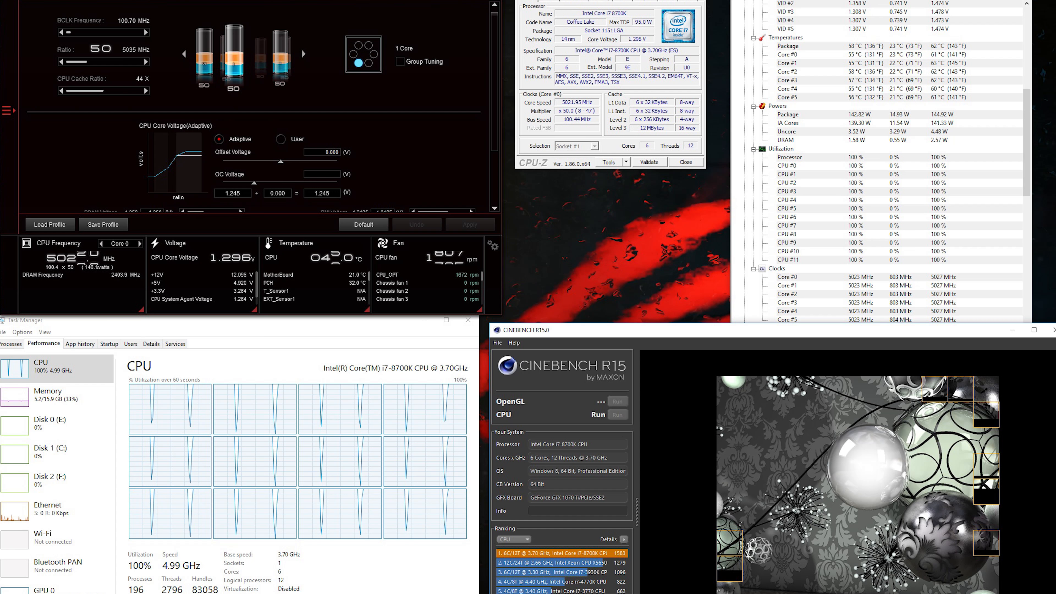
left_click(617, 413)
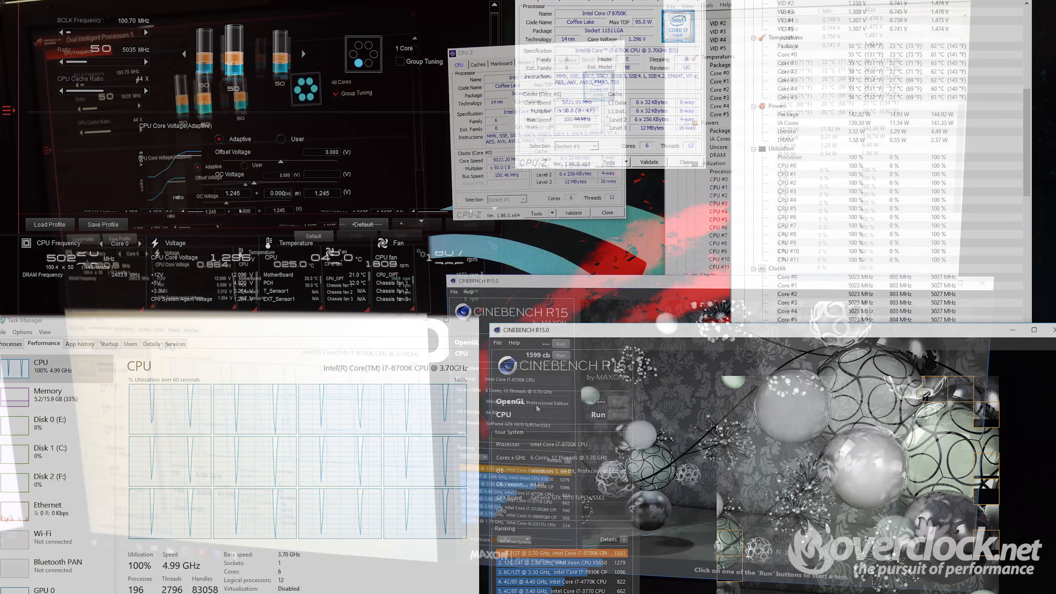